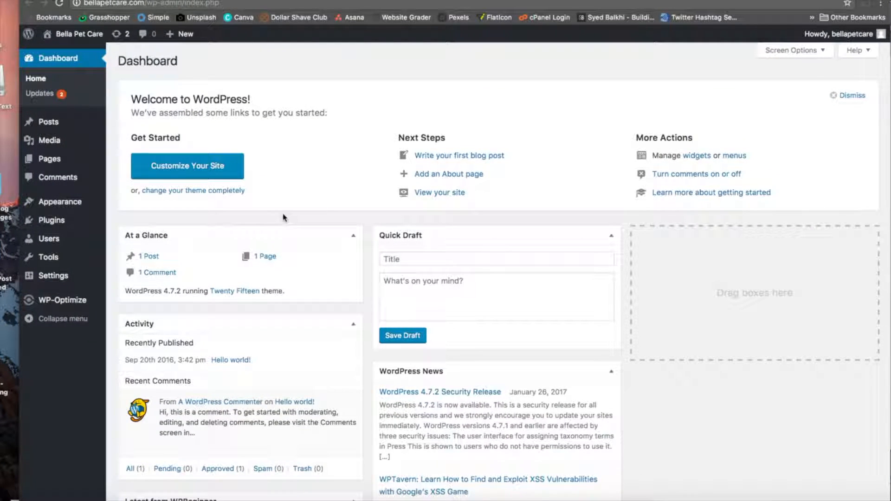
mouse_move(303, 143)
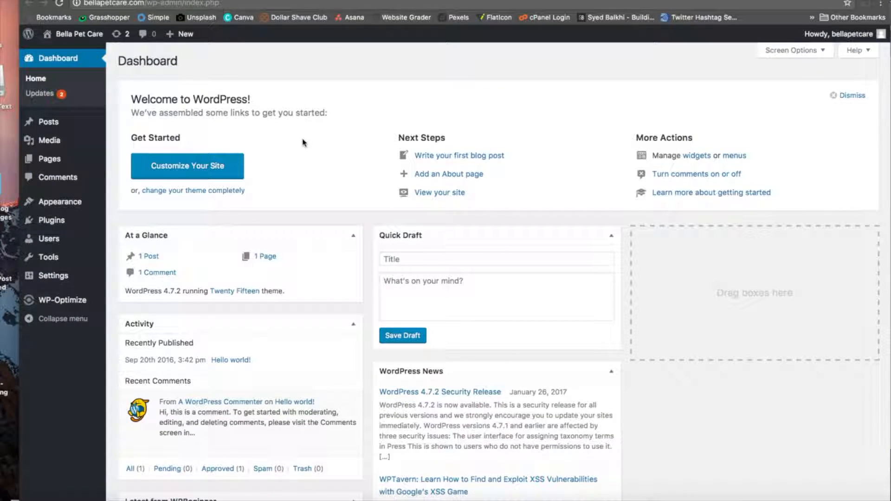
Begin a blank new post from Posts > Add New in the admin sidebar.
scroll("down", 3)
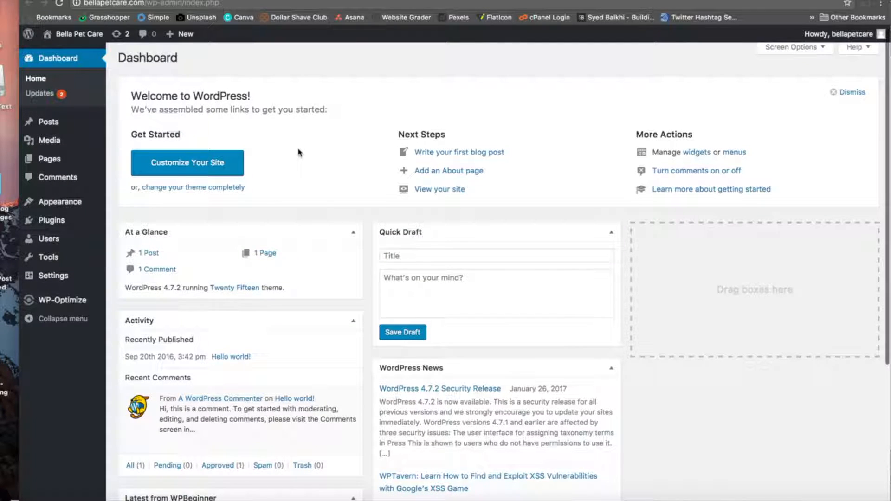
mouse_move(47, 121)
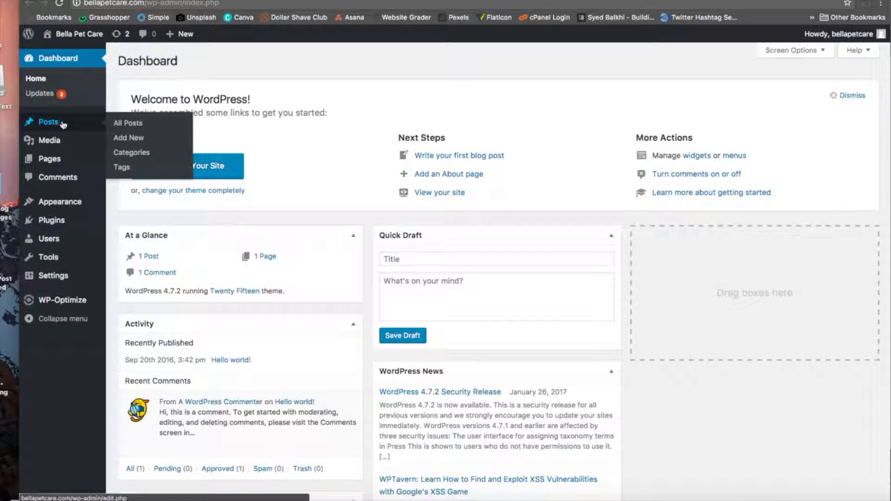
left_click(128, 137)
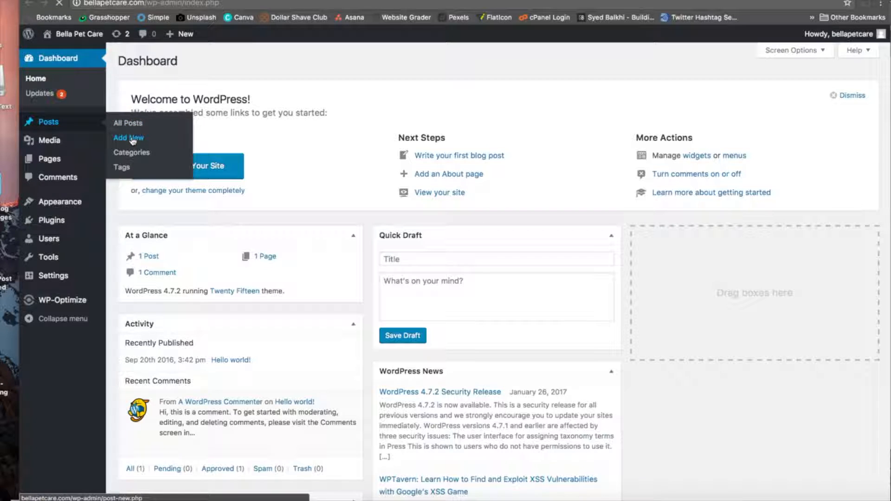
left_click(128, 138)
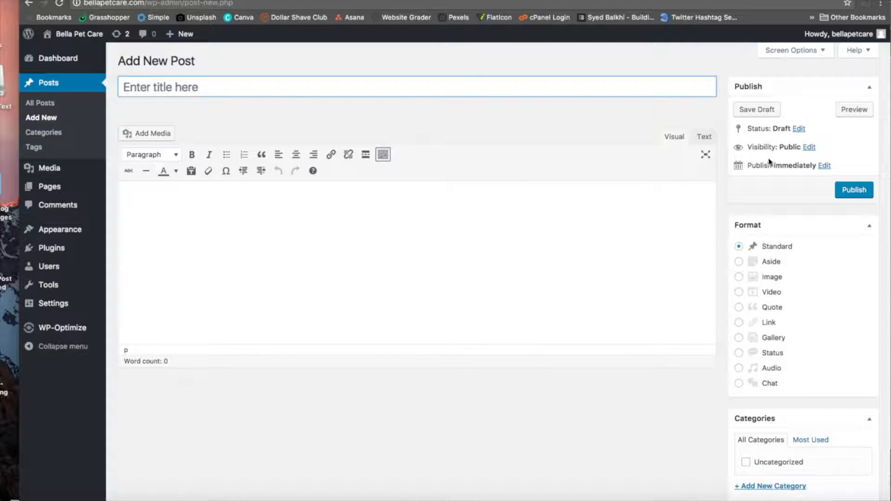
mouse_move(761, 174)
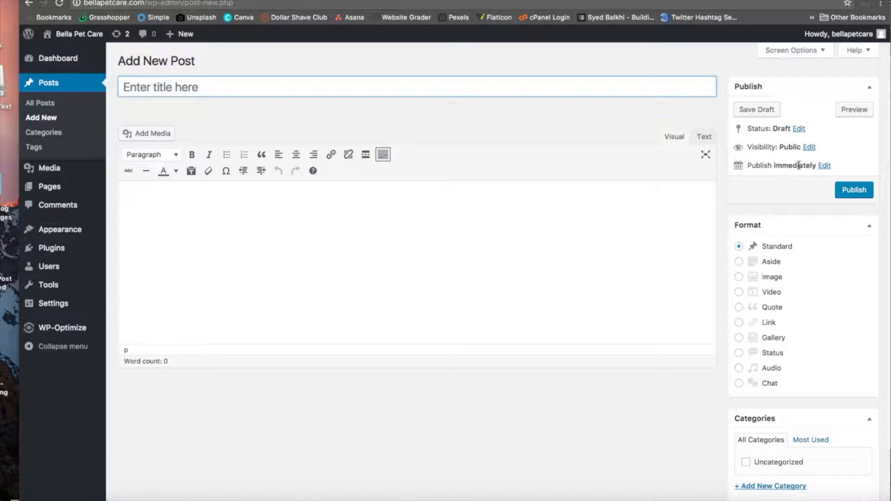
Edit the publish time to day 28, hour 05 and minutes 30 of February 2017.
left_click(810, 165)
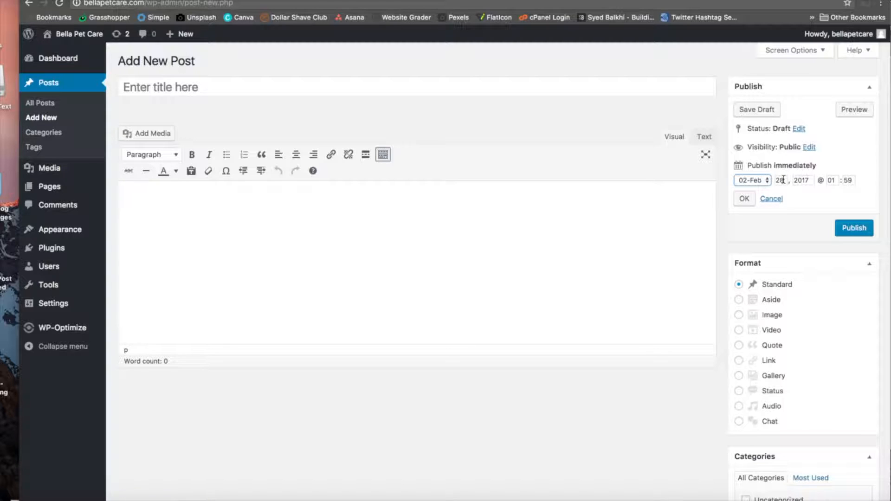
type("27")
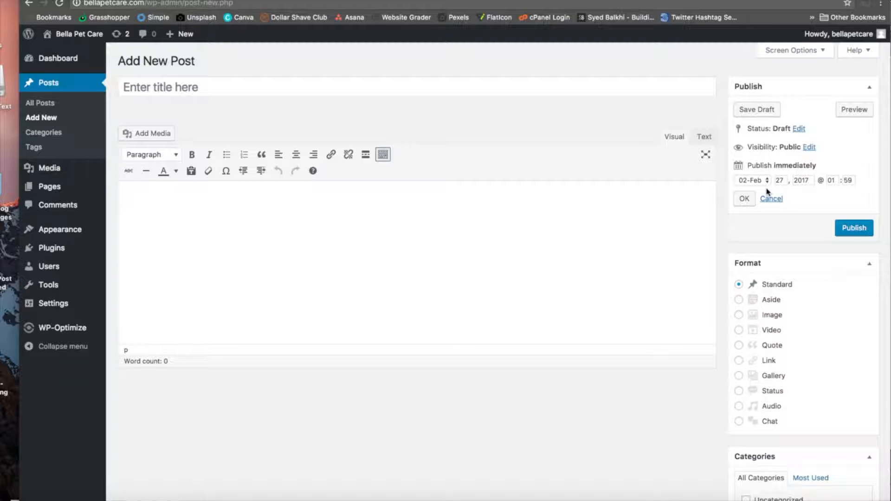
mouse_move(767, 192)
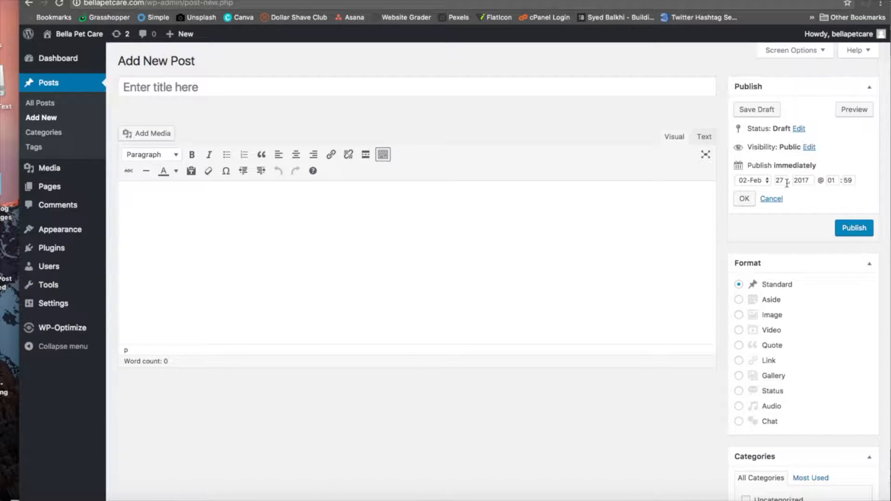
left_click(780, 180)
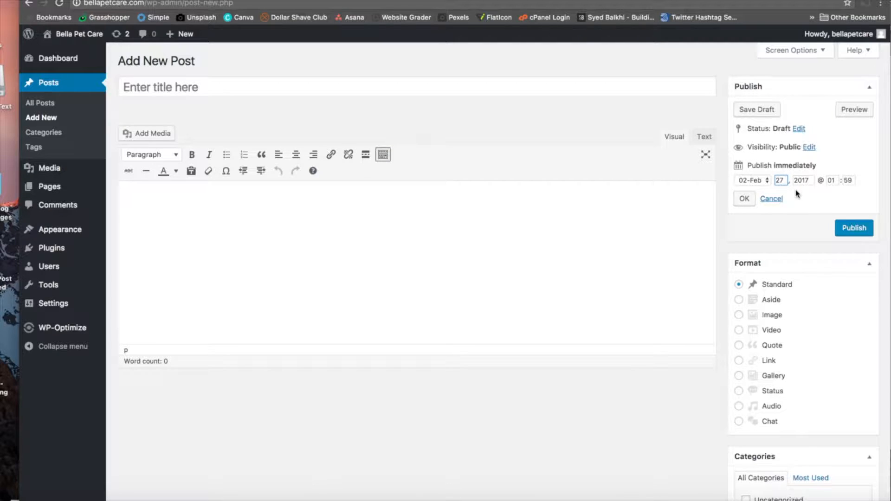
type("28")
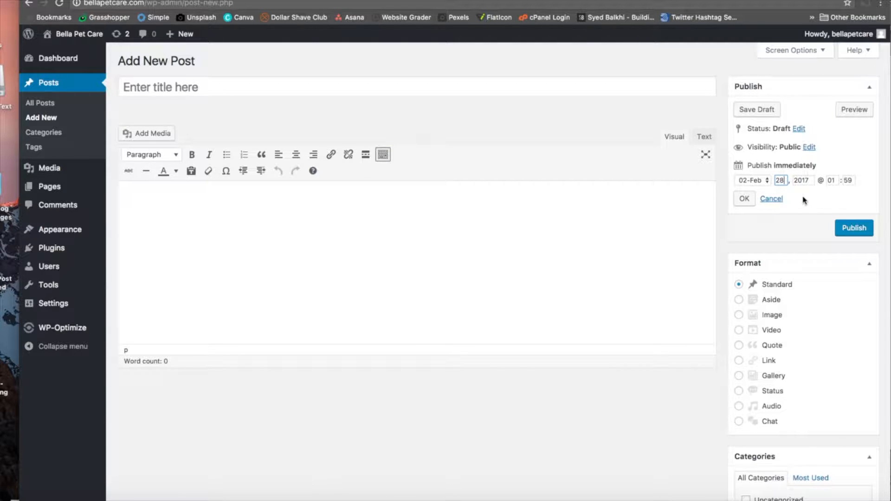
left_click(833, 181)
type("05")
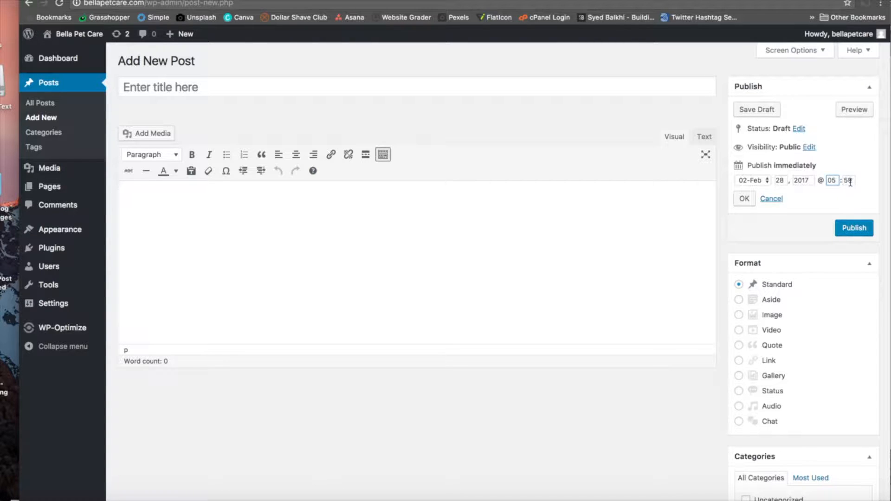
left_click(847, 180)
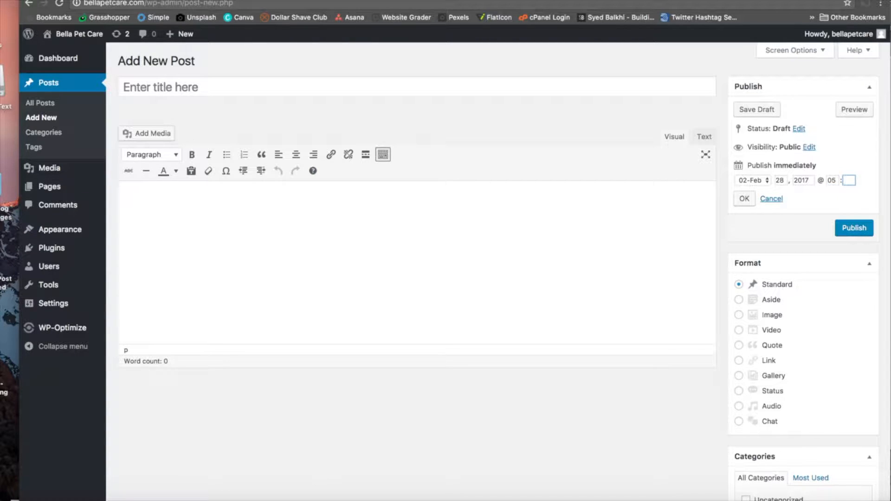
type("30")
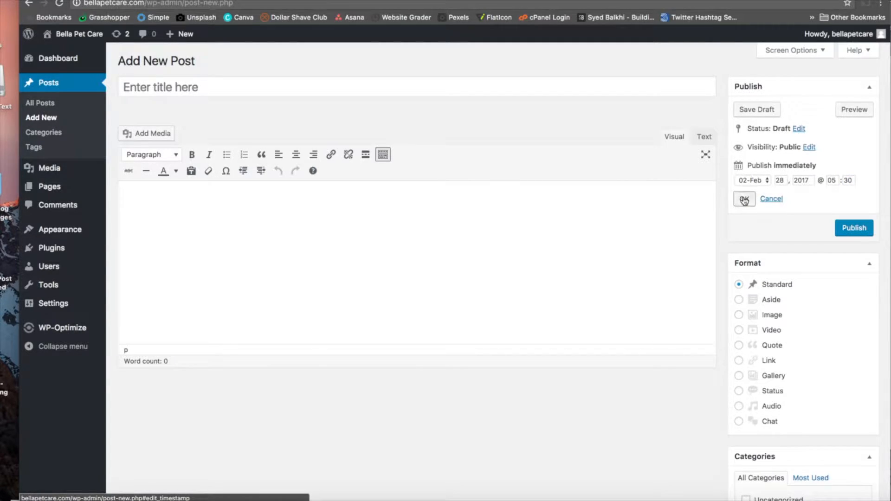
Confirm the date, title the post 'aa' and schedule it for Feb 28, 2017 05:30.
left_click(743, 199)
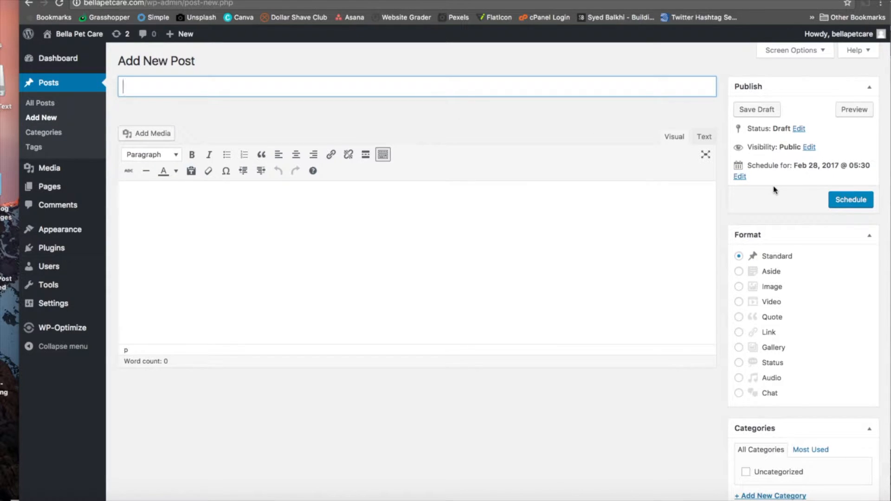
type("aa")
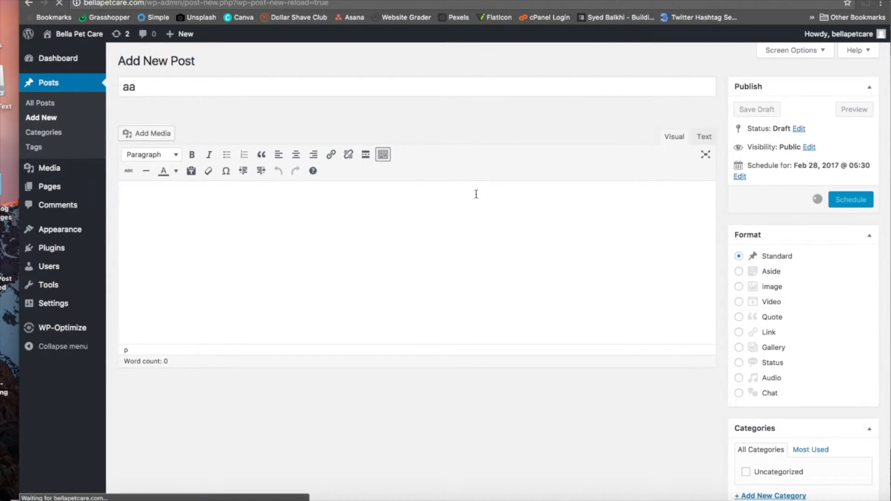
left_click(850, 199)
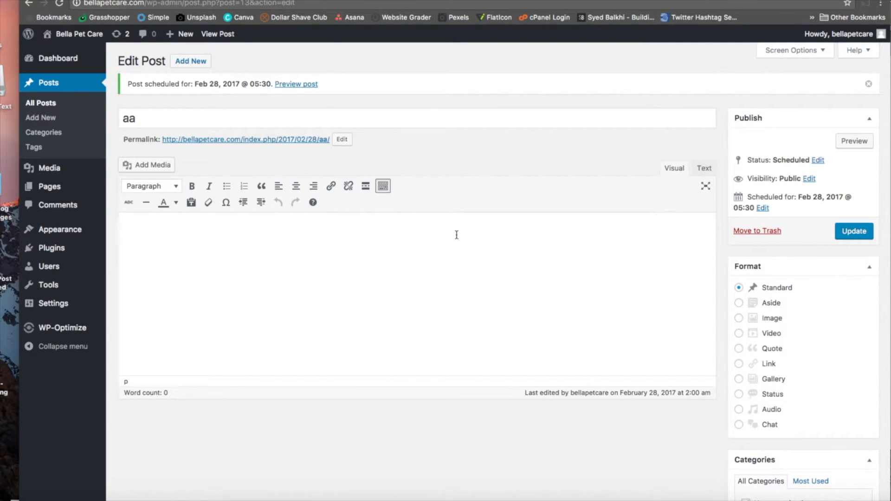
mouse_move(760, 193)
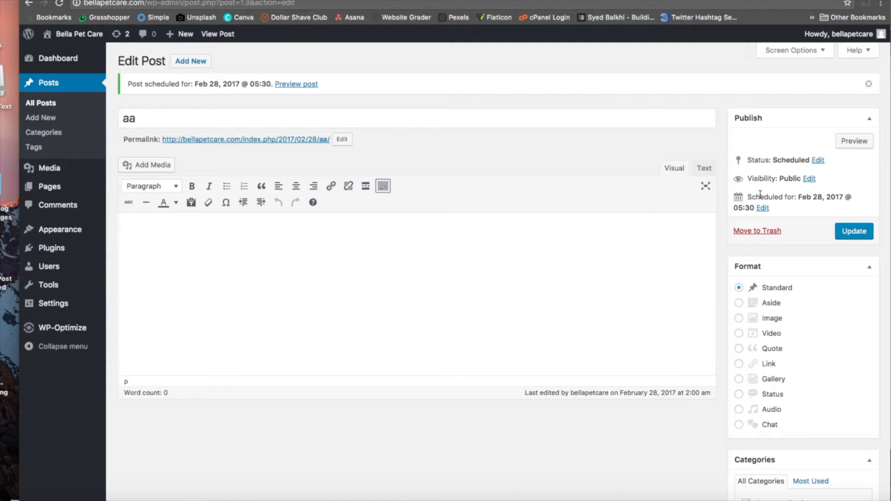